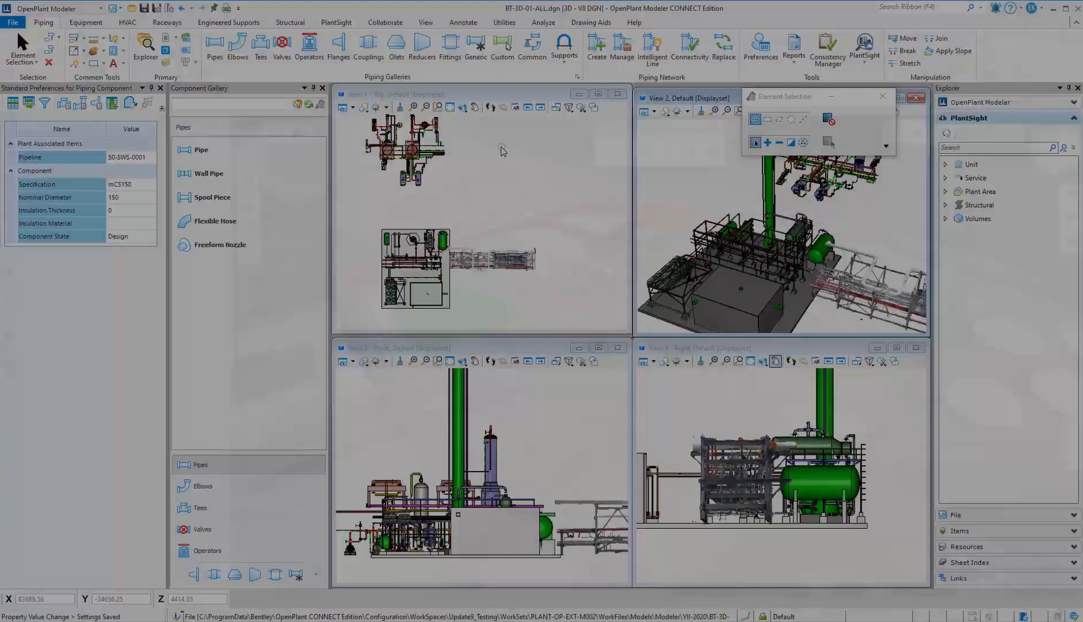
Step: Start a plan callout with the PlanView seed for a 1:100 top-view drawing named Plan_TopView
{"action": "left_click", "coordinate": [463, 21]}
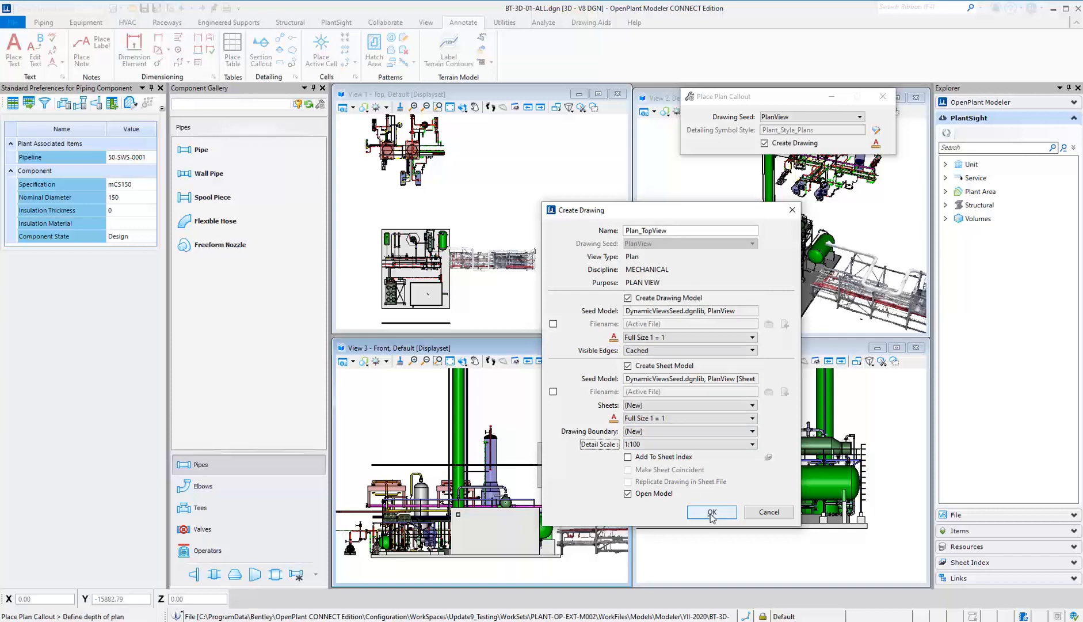
Step: Confirm creating Plan_TopView and open its [Sheet] model from the Models list
{"action": "left_click", "coordinate": [711, 512]}
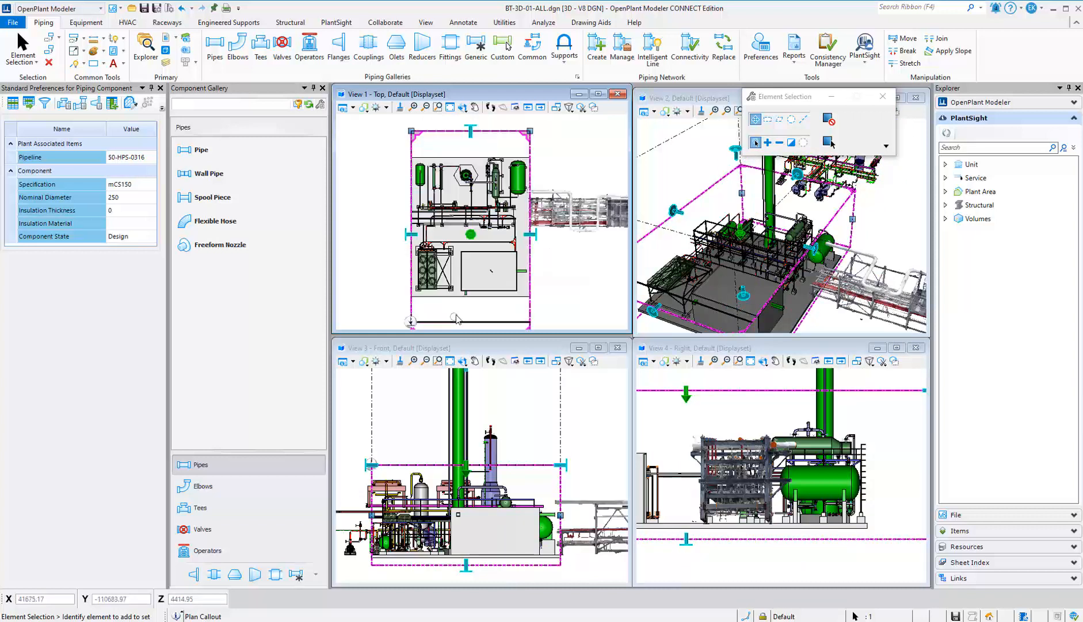
{"action": "left_click", "coordinate": [491, 272]}
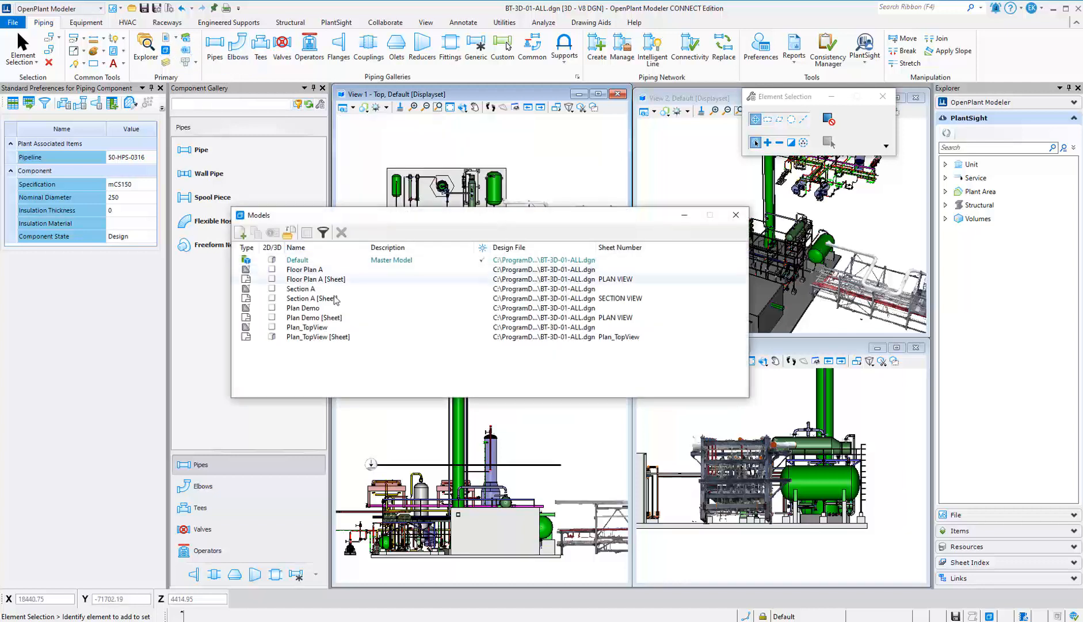
{"action": "double_click", "coordinate": [306, 336]}
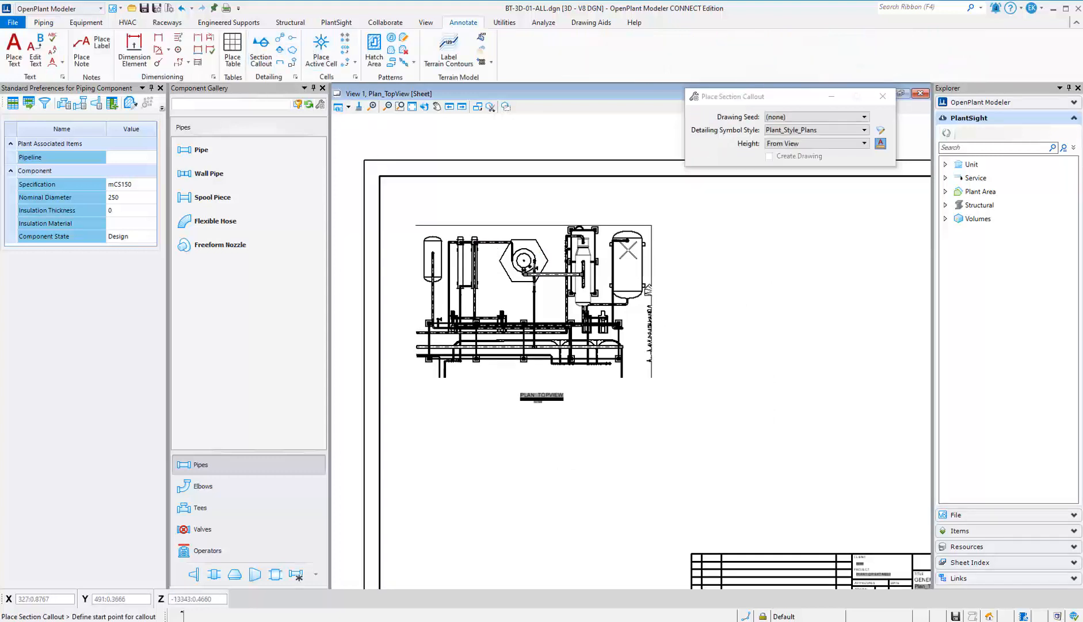
Step: Place a SectionView-seed section callout across the side rack and create its drawing
{"action": "left_click", "coordinate": [640, 219]}
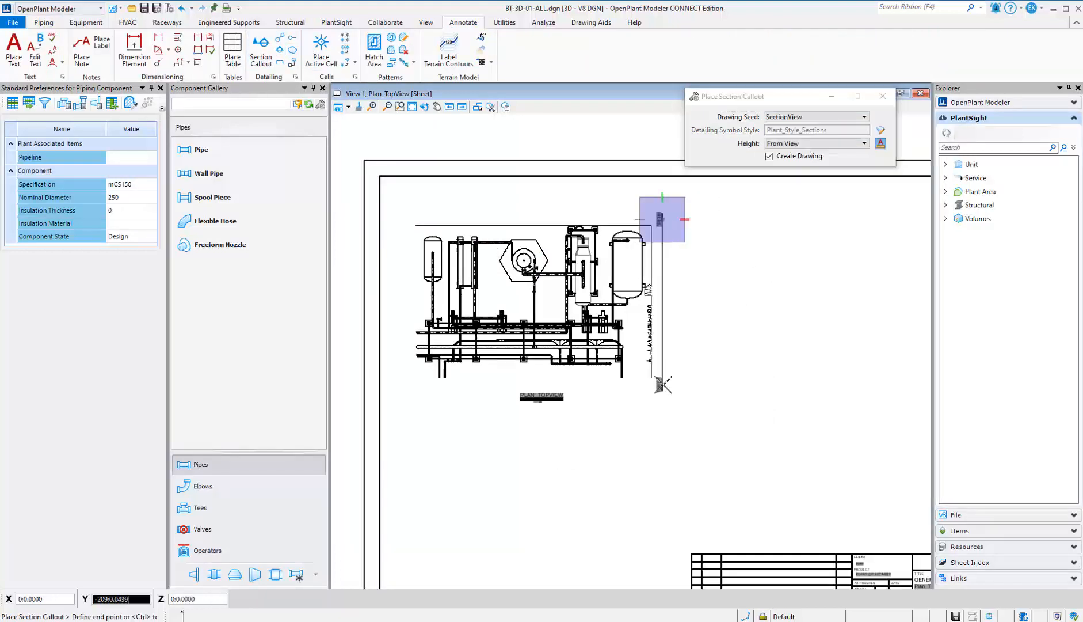
{"action": "left_click", "coordinate": [661, 383]}
{"action": "type", "text": "Section_SideRac"}
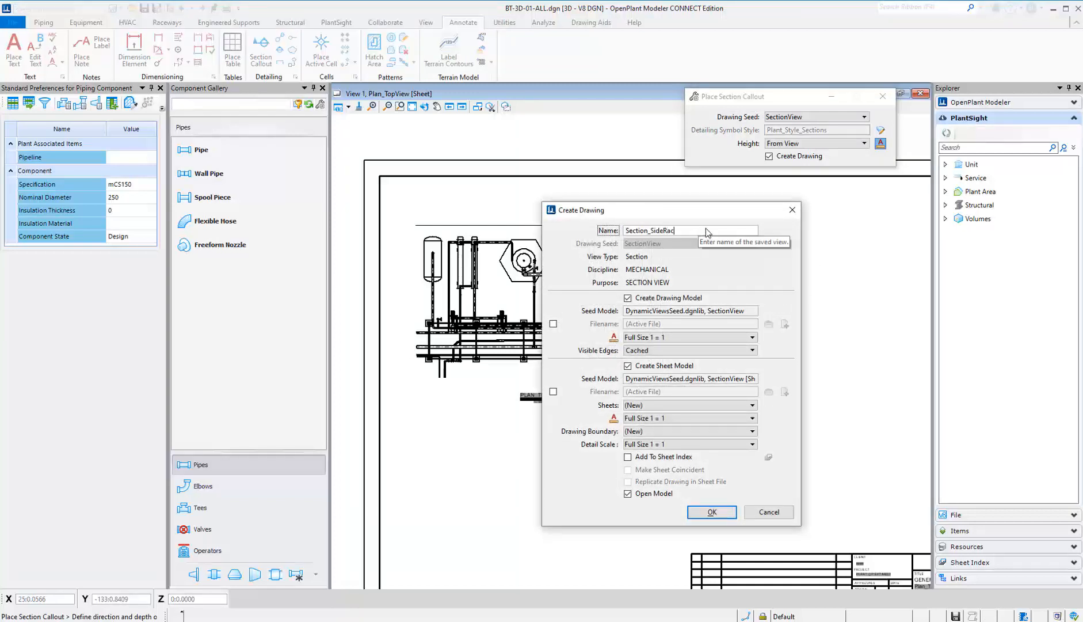
{"action": "left_click", "coordinate": [711, 511]}
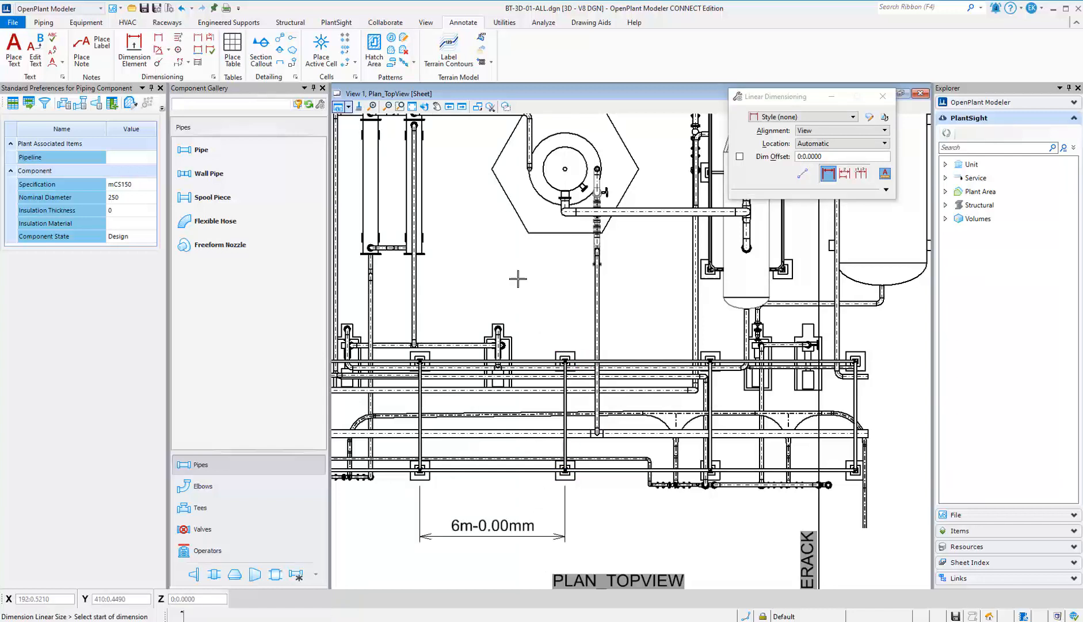
Step: Add a note carrying the Element Description property of pipe 50-TW-102
{"action": "left_click", "coordinate": [76, 43]}
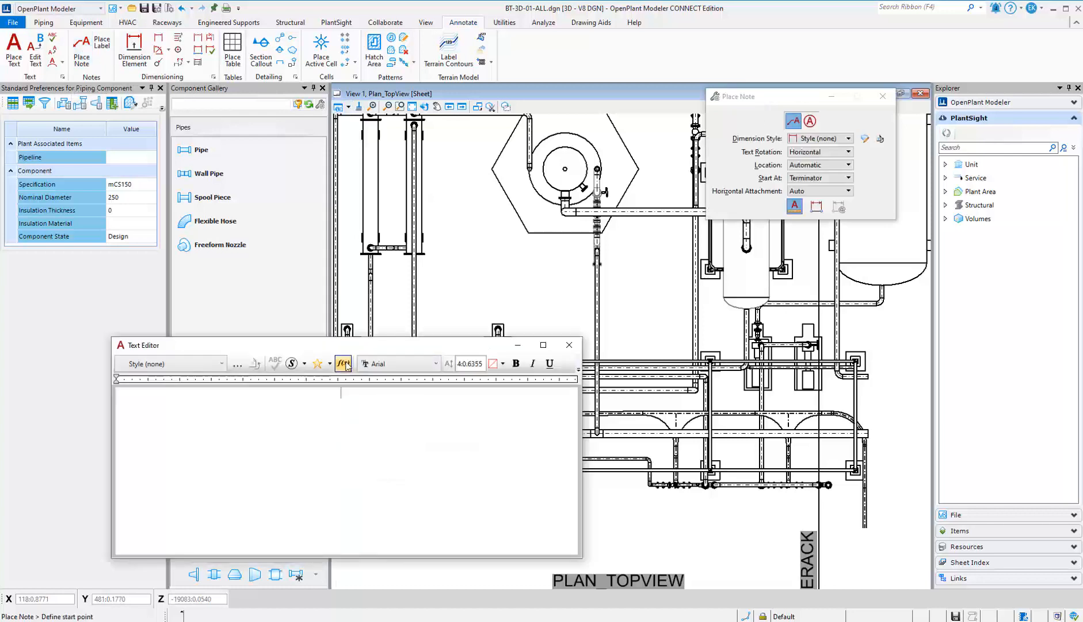
{"action": "left_click", "coordinate": [343, 363]}
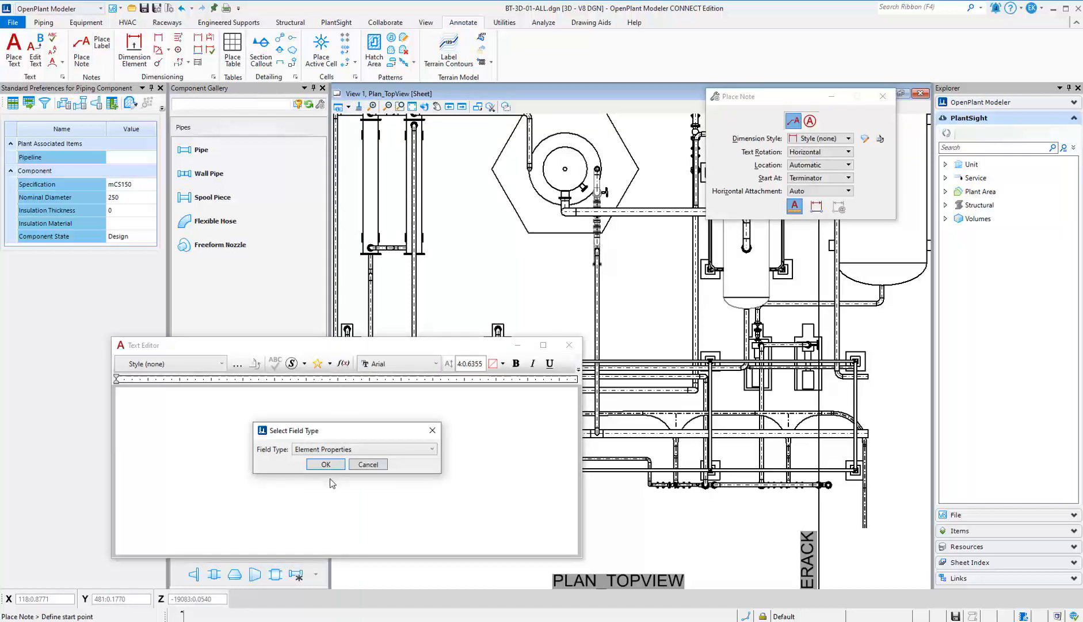
{"action": "left_click", "coordinate": [325, 464]}
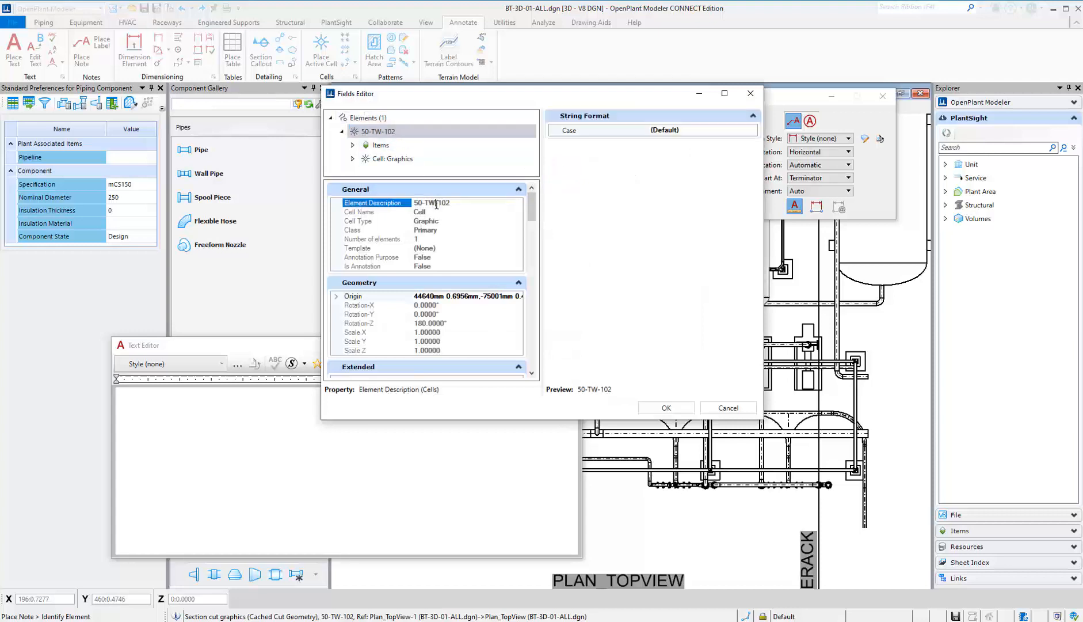
{"action": "left_click", "coordinate": [665, 408]}
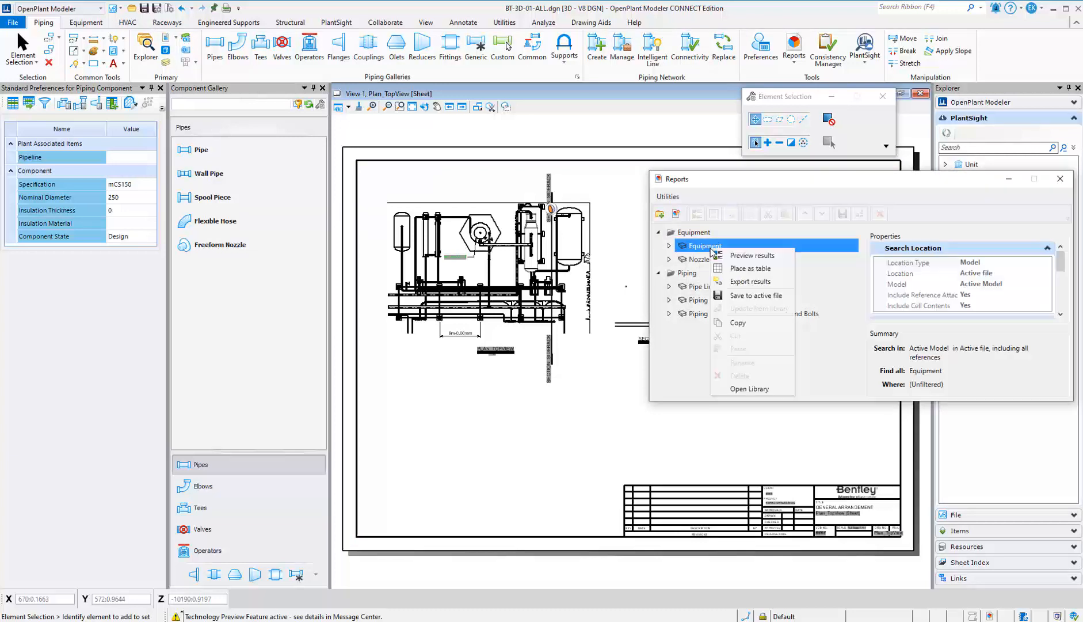
Step: Place the Equipment report results as a table on the sheet
{"action": "left_click", "coordinate": [751, 268]}
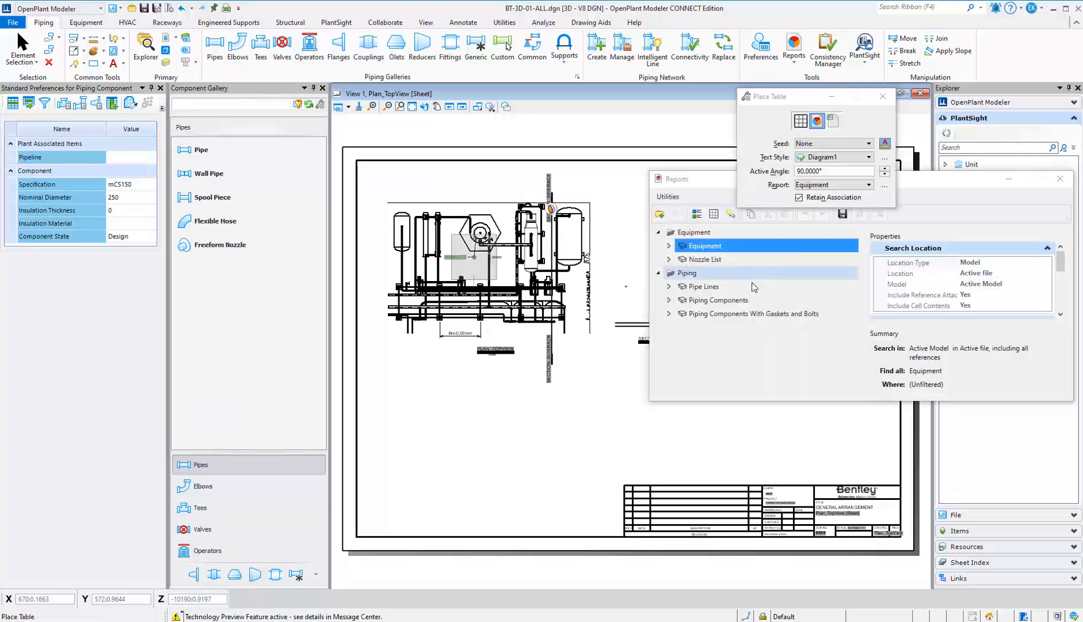